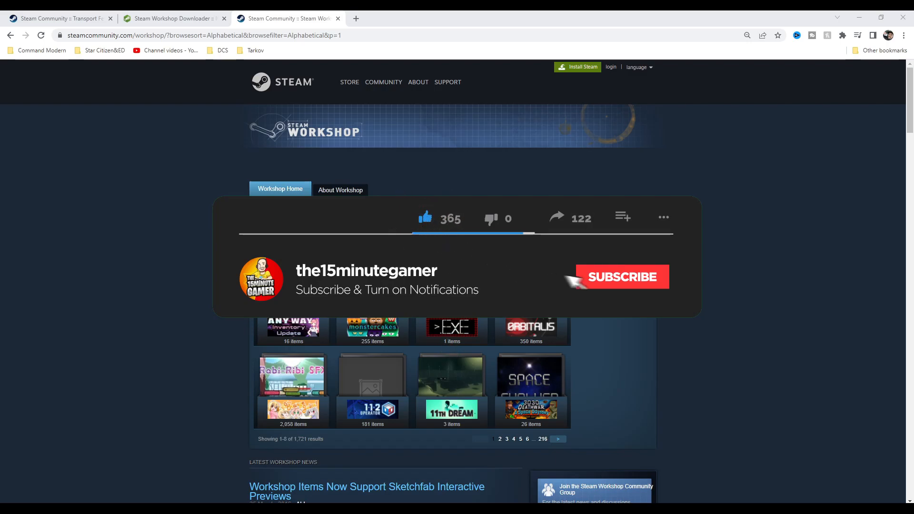
Switch from the downloader to the Transport Fever 2 workshop page in Steam
click(621, 276)
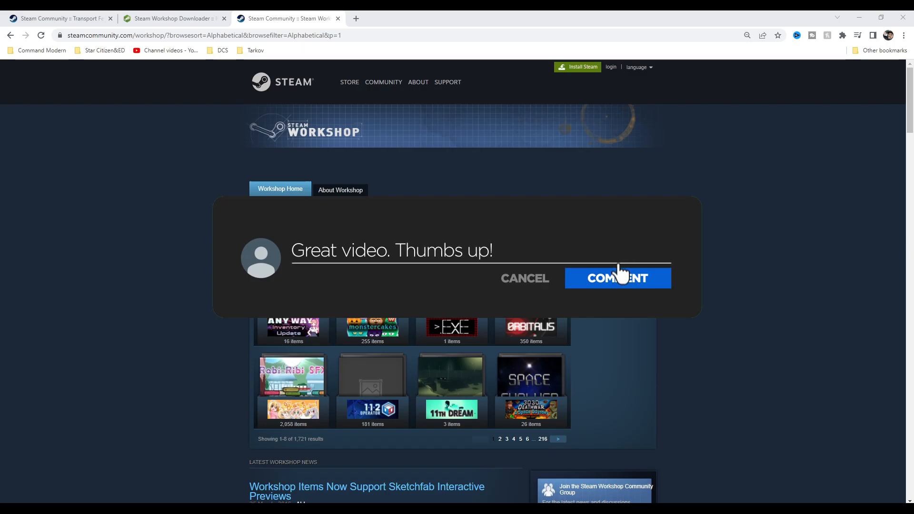
click(617, 278)
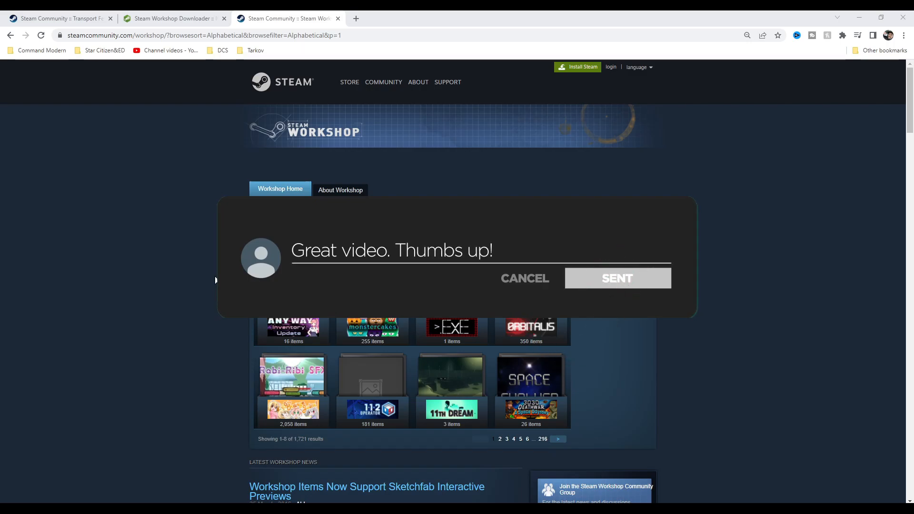
click(617, 278)
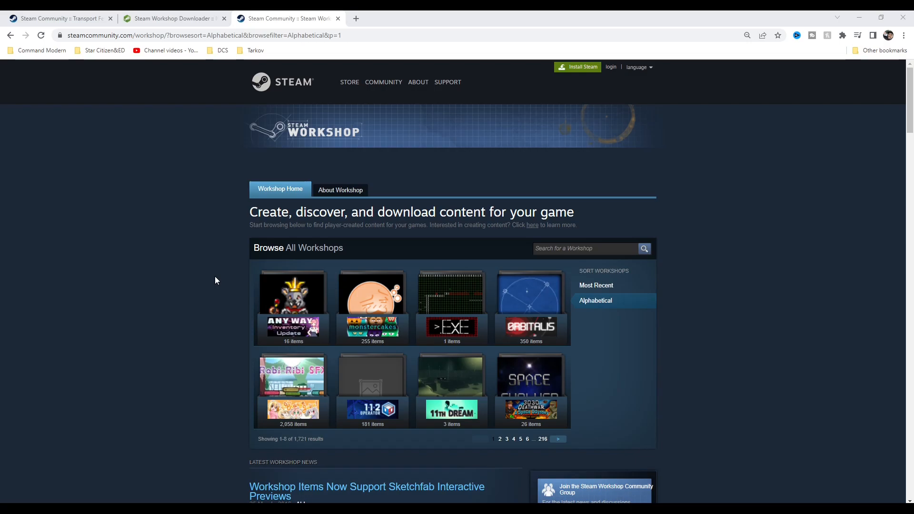
click(58, 18)
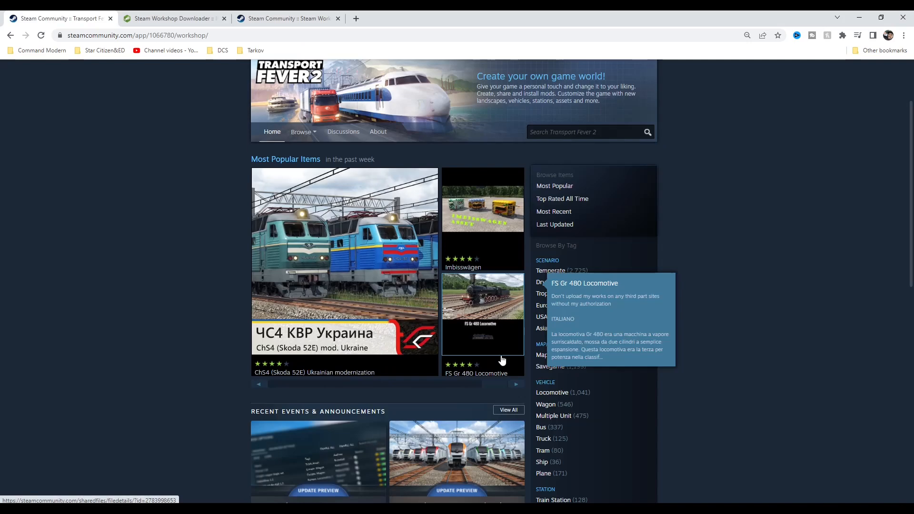
mouse_move(502, 207)
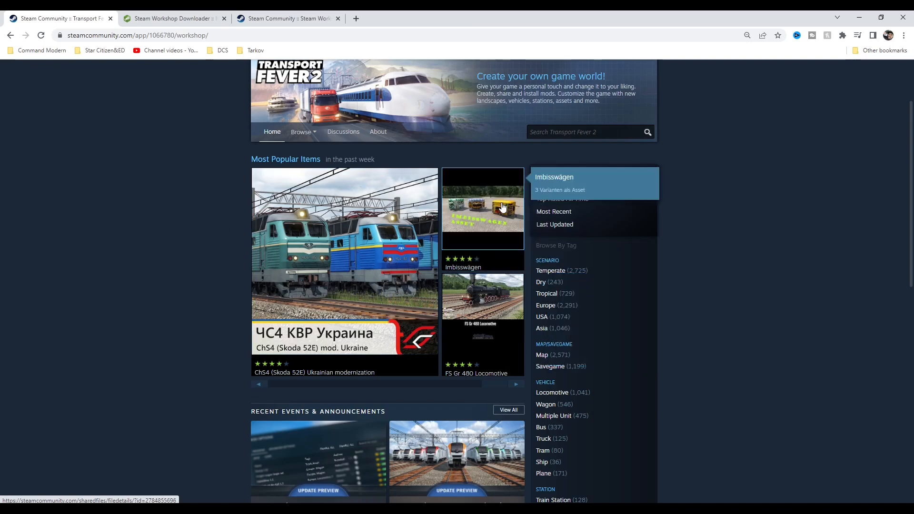
Scroll to Most Popular and open the Dynamic Arrivals Board mod page
scroll(down, 3)
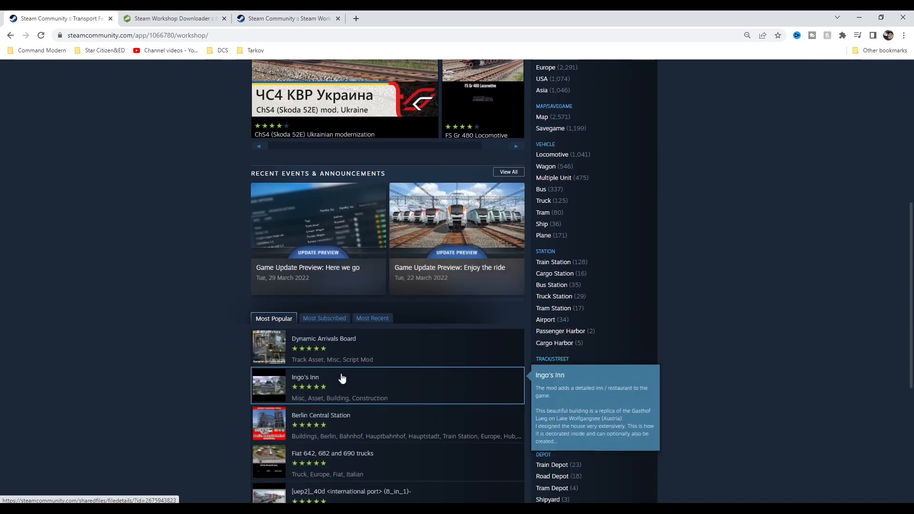
click(324, 339)
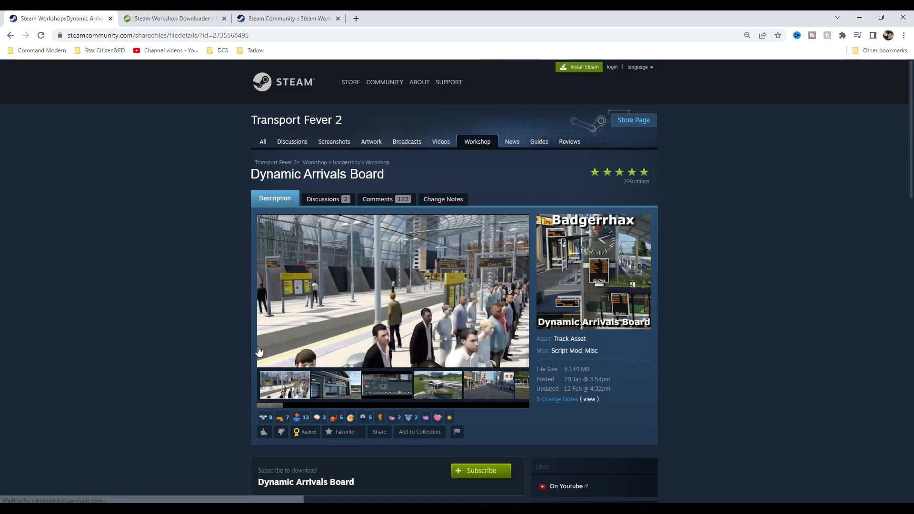
mouse_move(280, 15)
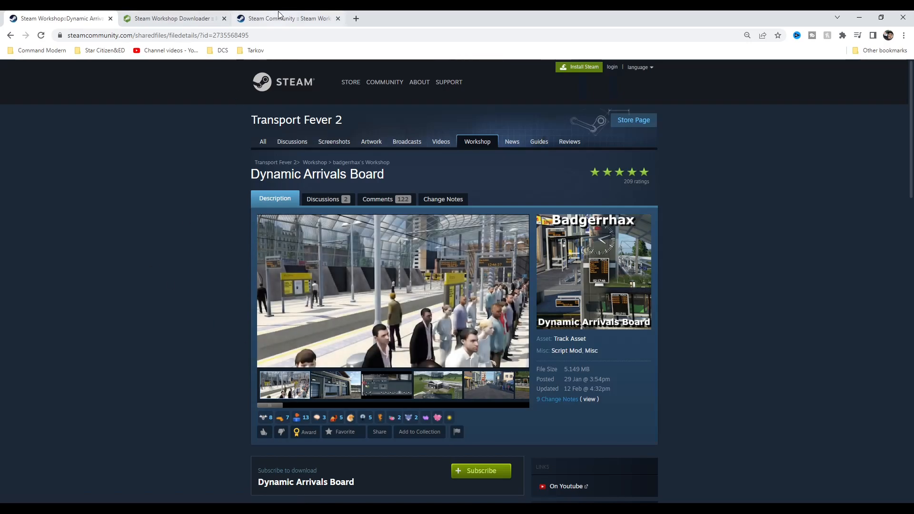
click(155, 36)
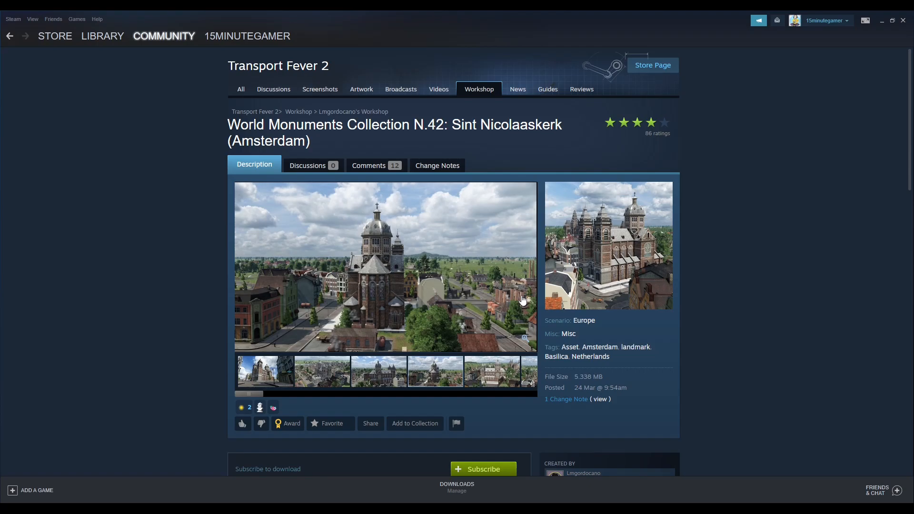
mouse_move(523, 300)
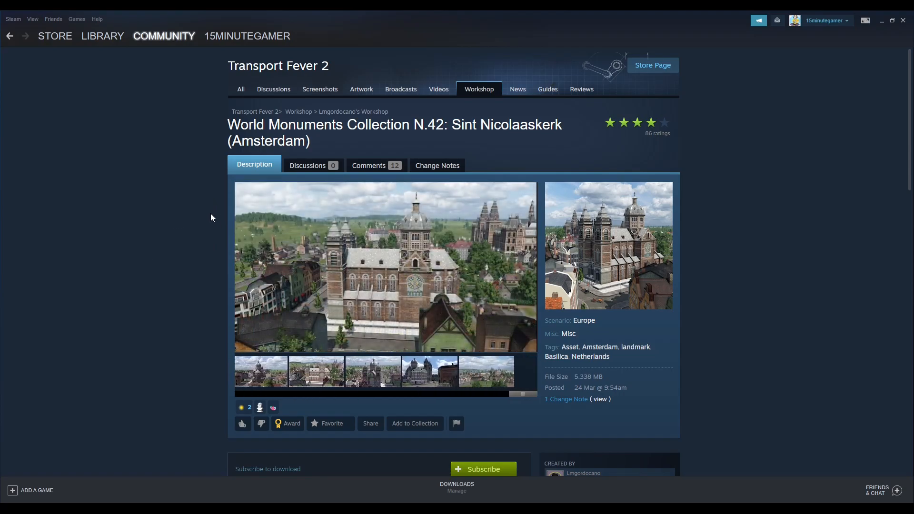
mouse_move(432, 14)
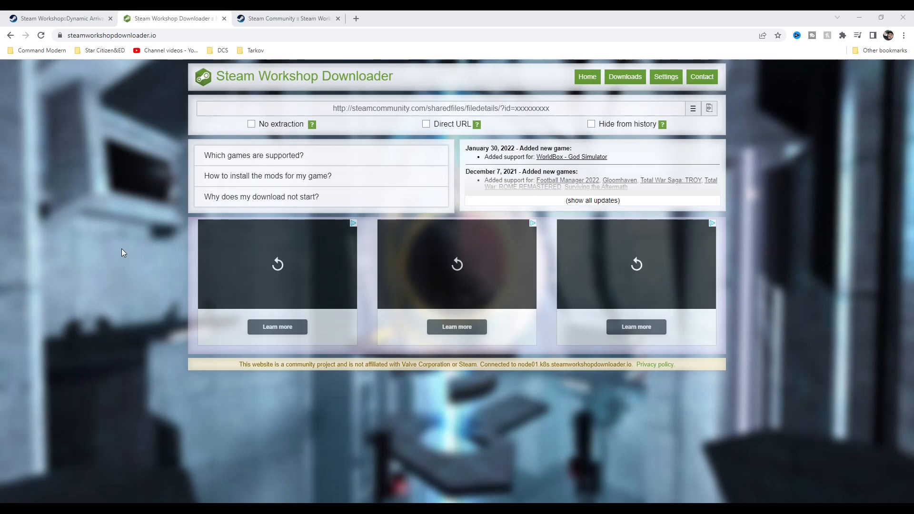
mouse_move(23, 54)
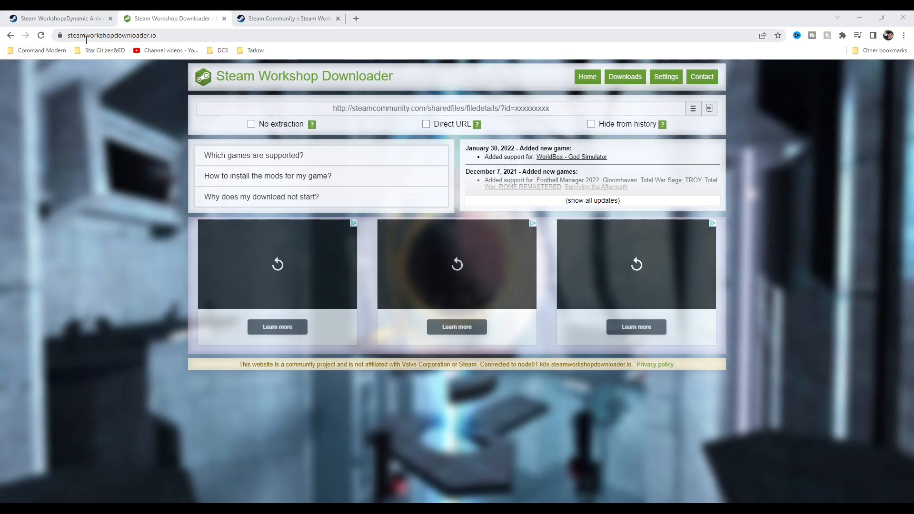
Paste the Sint Nicolaaskerk workshop URL into the downloader and start the download
click(440, 109)
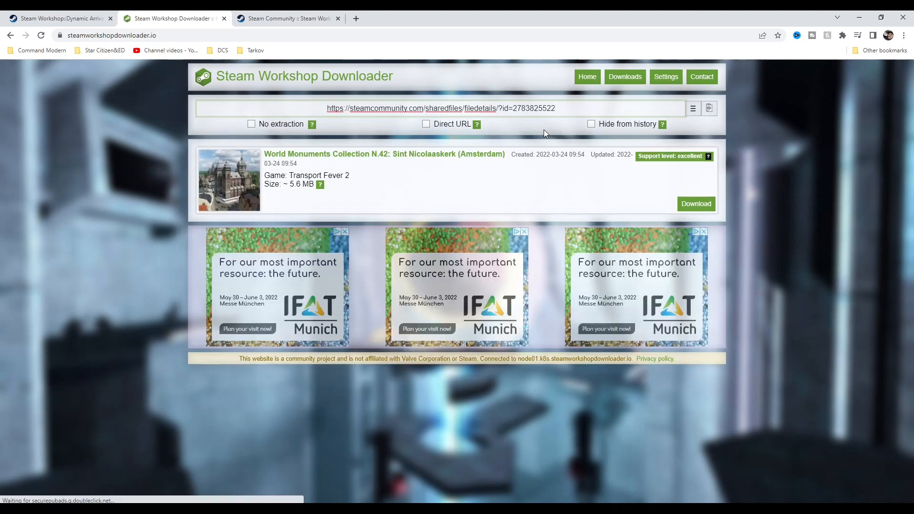
mouse_move(566, 101)
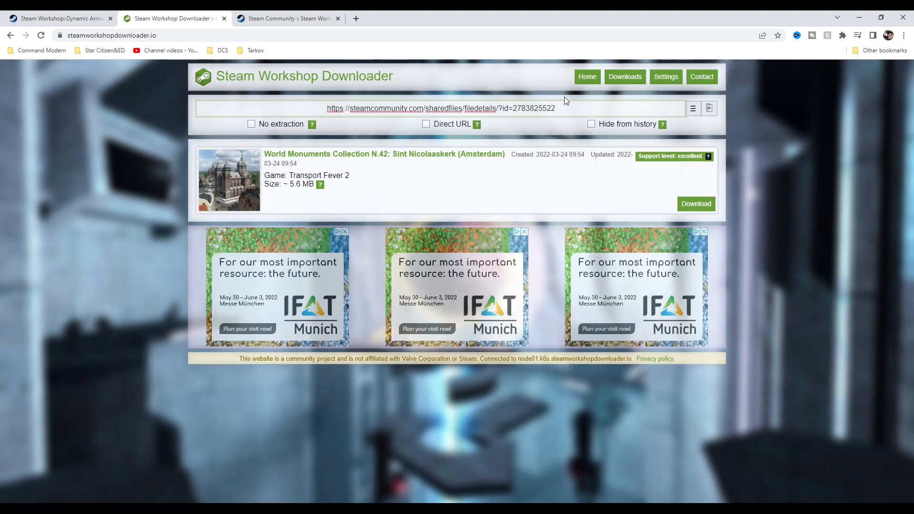
click(695, 204)
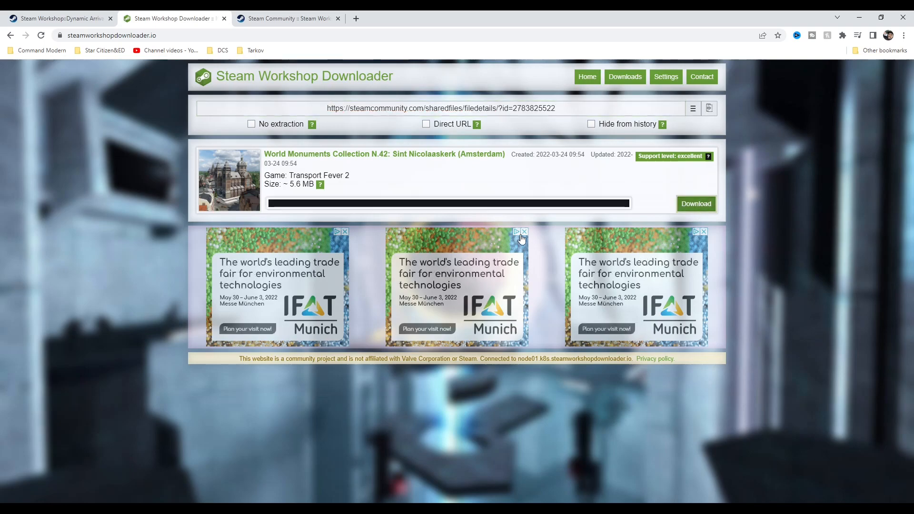
click(696, 204)
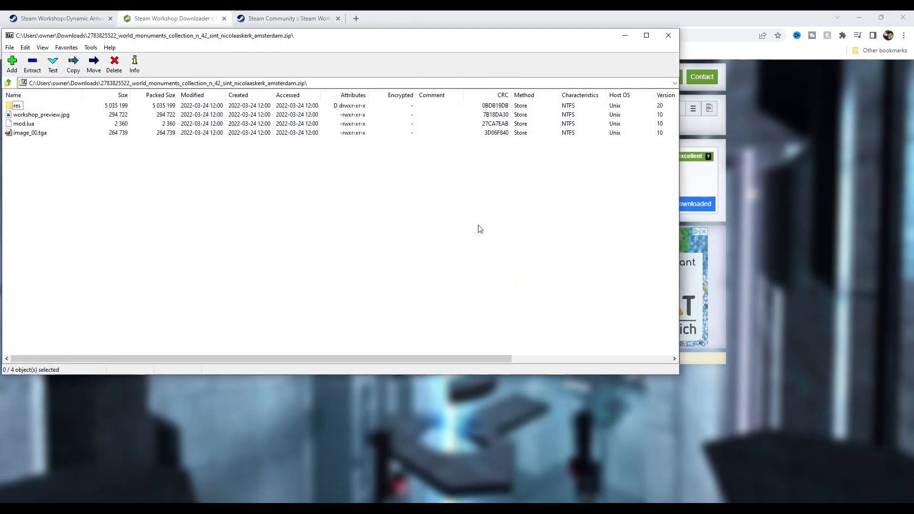
mouse_move(225, 180)
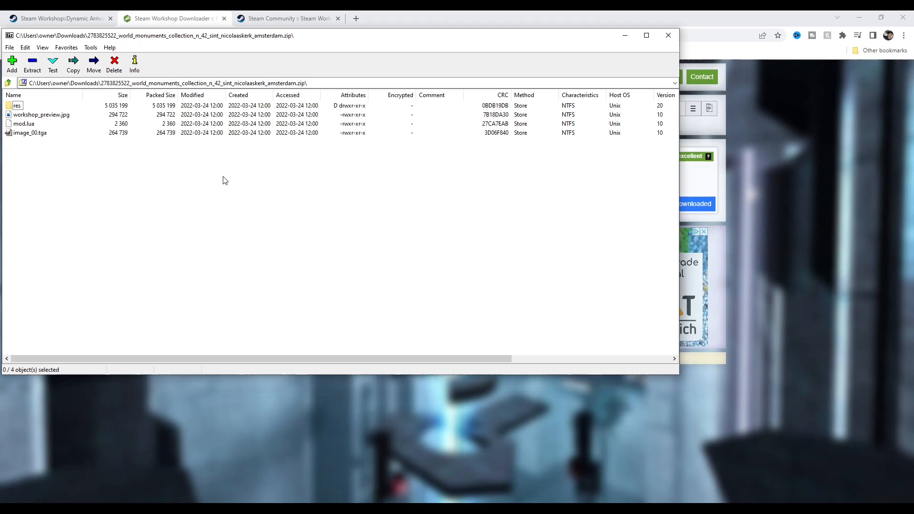
mouse_move(291, 145)
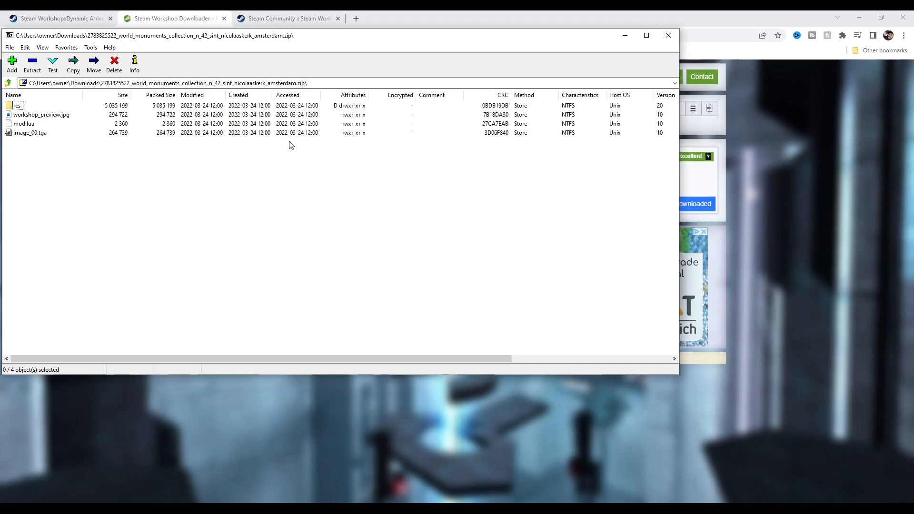